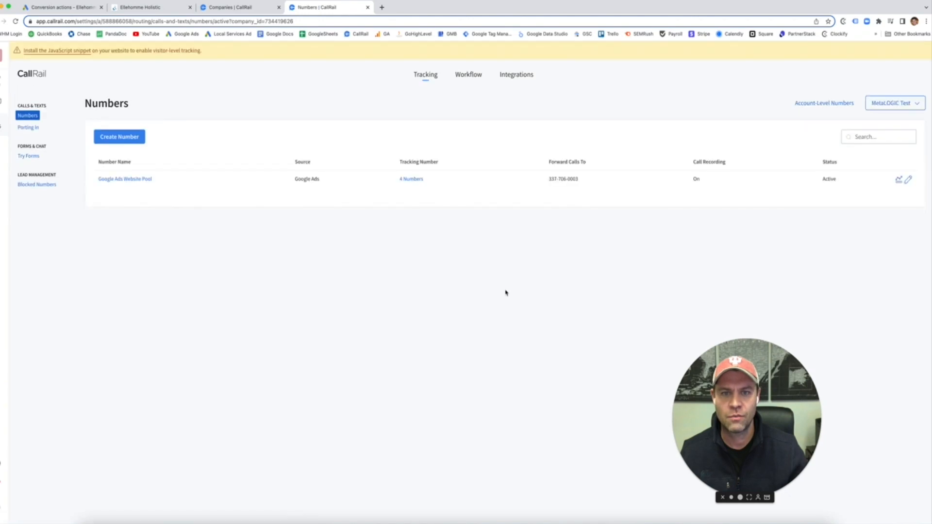
Review the Google Ads Website Pool's assigned numbers, then go to the Call Flows page.
{"action": "left_click", "coordinate": [410, 178]}
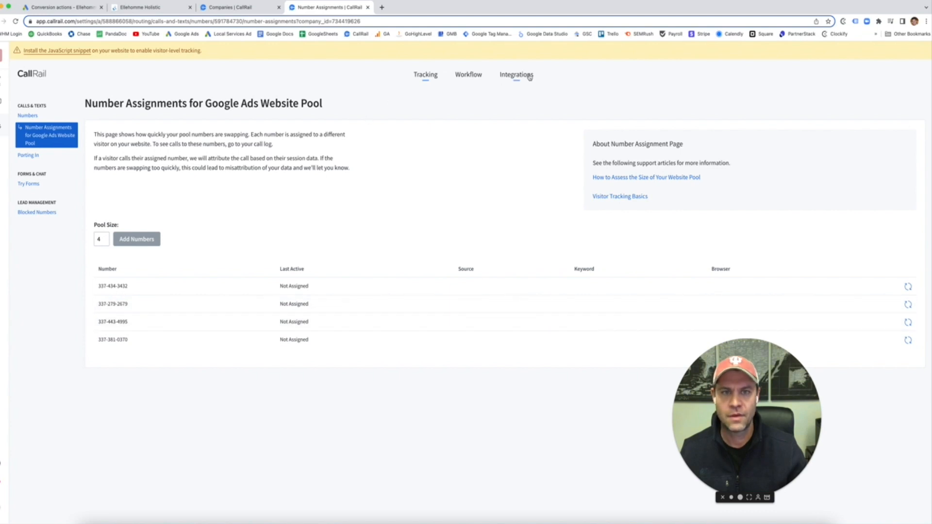
{"action": "left_click", "coordinate": [468, 75]}
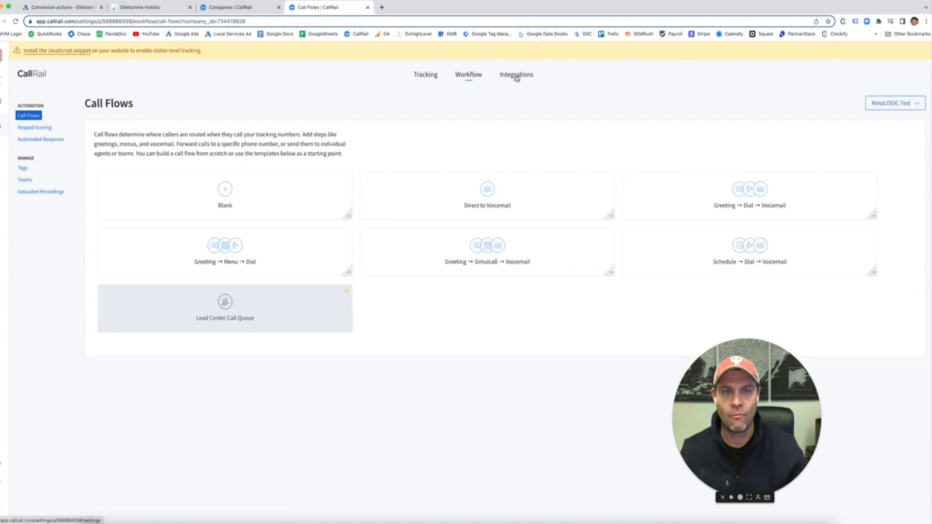
Go to the Integrations Library listing Google Analytics, Google Ads and the full catalog.
{"action": "left_click", "coordinate": [515, 75]}
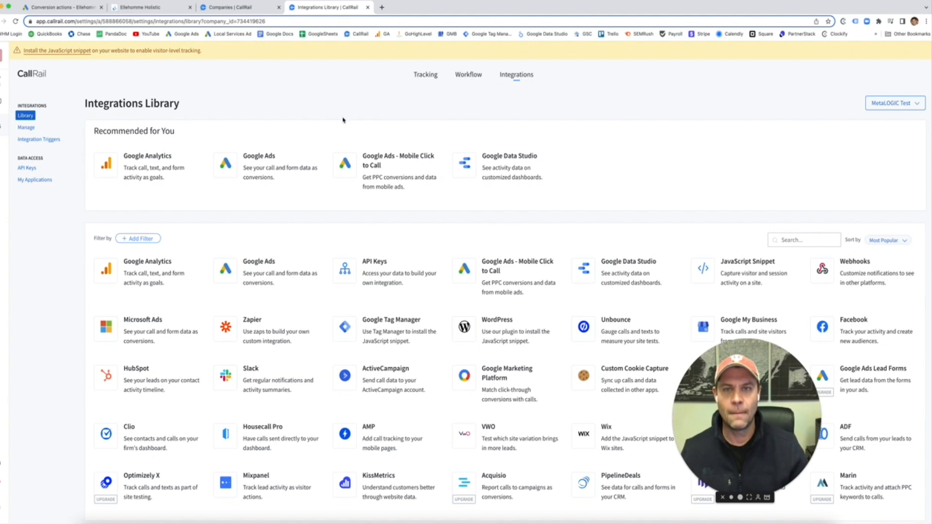
{"action": "mouse_move", "coordinate": [386, 115]}
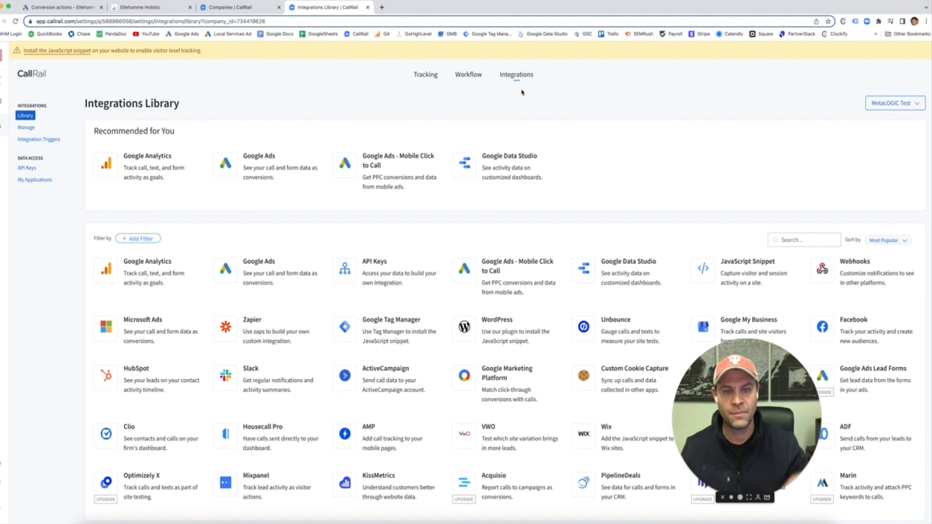
{"action": "mouse_move", "coordinate": [521, 106]}
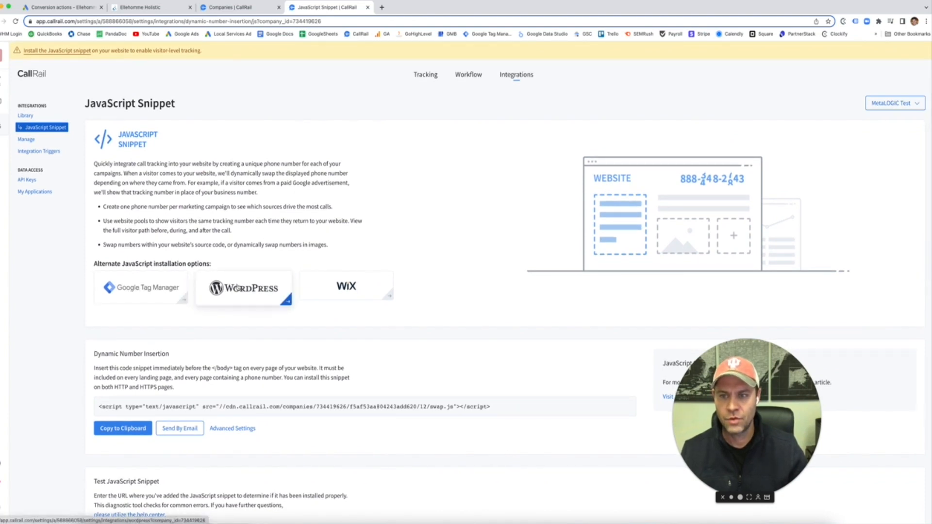
View CallRail's Google Tag Manager installation steps and jump to the Ellehomme Medical Spa GTM workspace.
{"action": "left_click", "coordinate": [345, 287]}
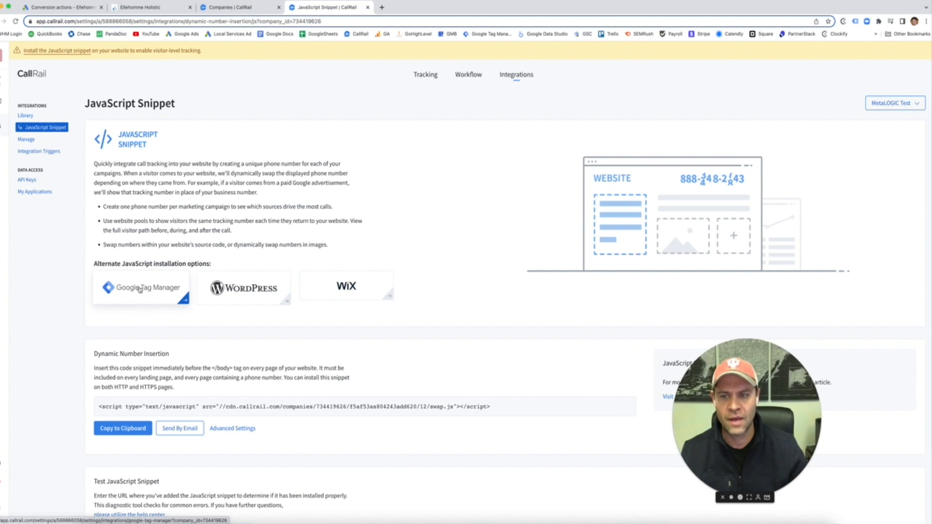
{"action": "left_click", "coordinate": [141, 287]}
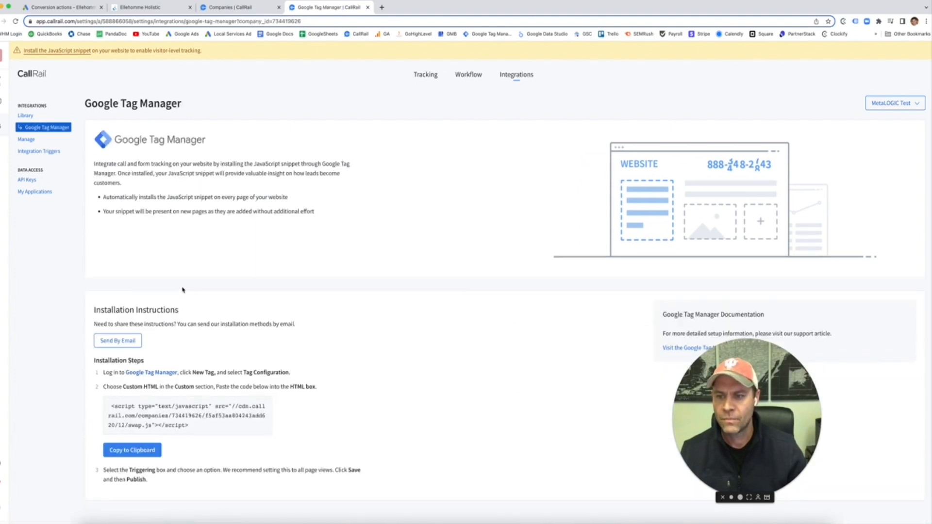
{"action": "left_click", "coordinate": [131, 450]}
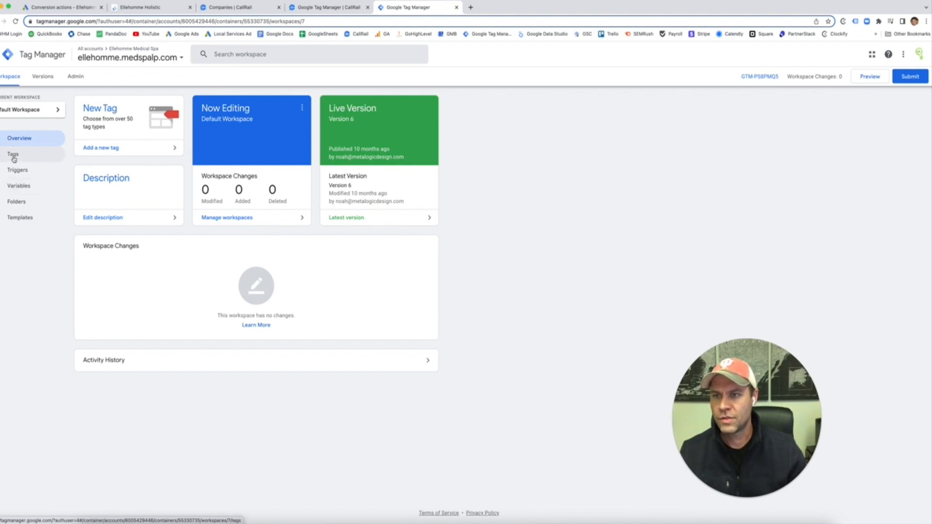
Create a new tag named 'GADS - CallRail Call Tracking' and bring up the tag type list.
{"action": "left_click", "coordinate": [13, 154]}
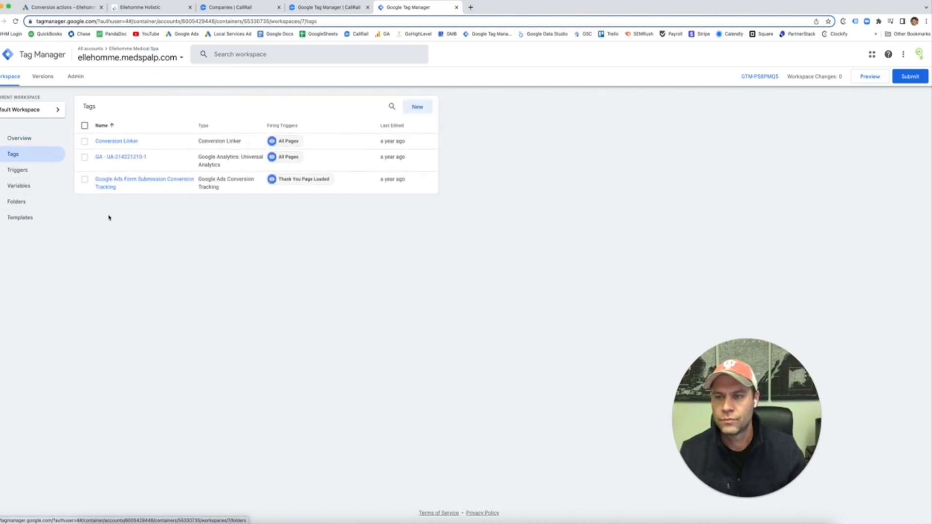
{"action": "left_click", "coordinate": [416, 106]}
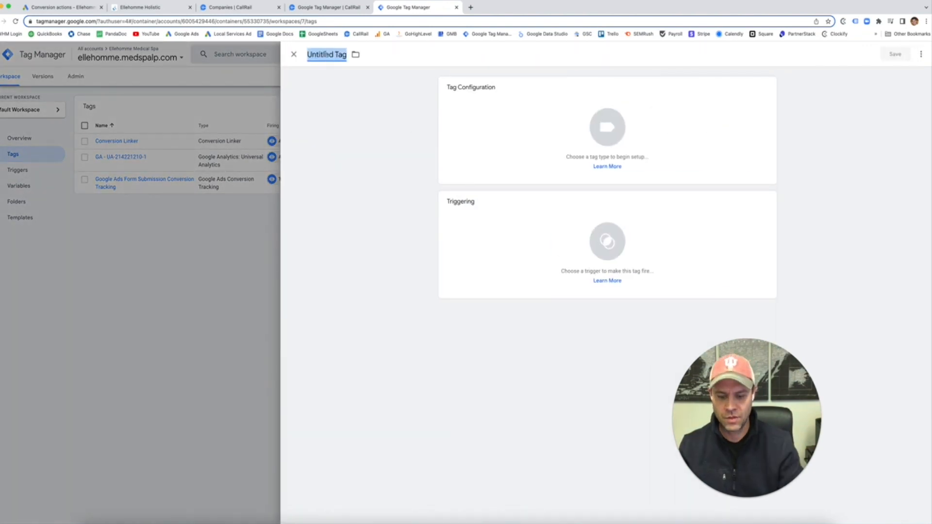
{"action": "type", "text": "GADS - CallRail Call"}
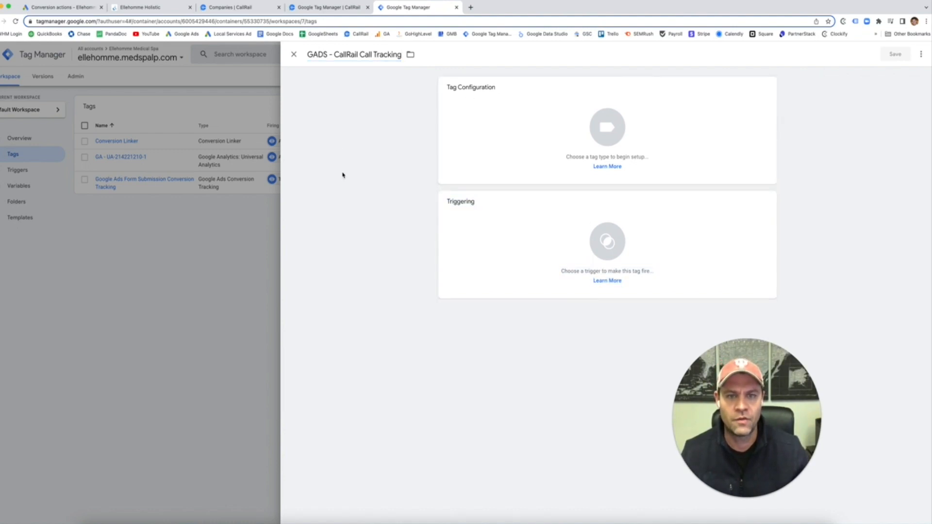
{"action": "left_click", "coordinate": [606, 128]}
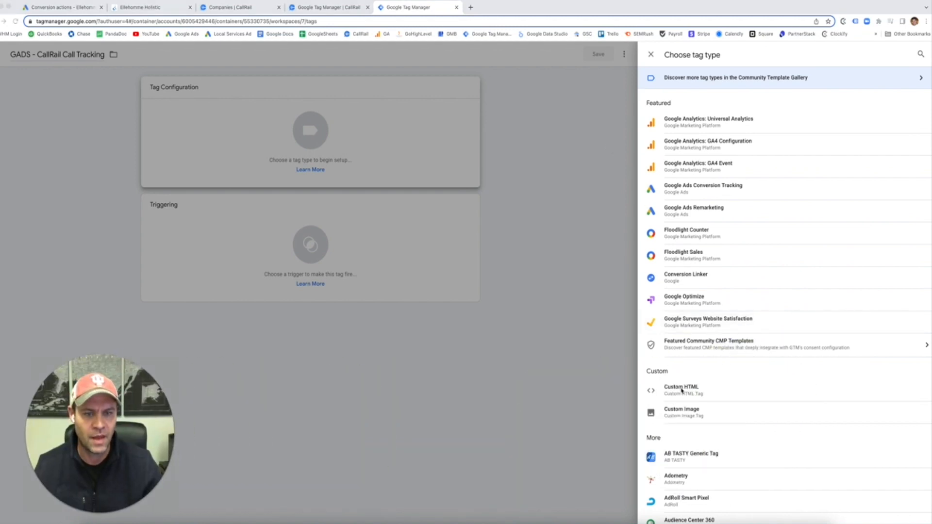
Make the new tag a Custom HTML tag, then return to the CallRail browser tab.
{"action": "left_click", "coordinate": [681, 390]}
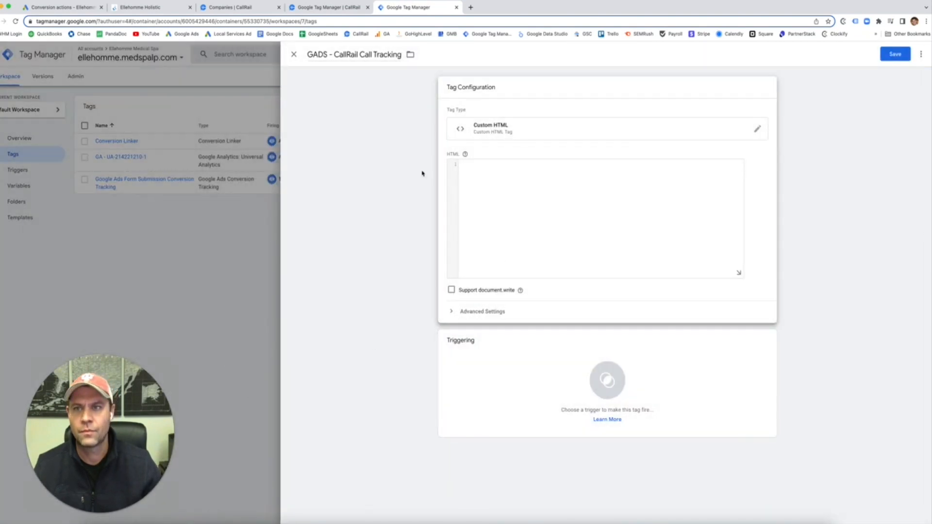
{"action": "left_click", "coordinate": [148, 7]}
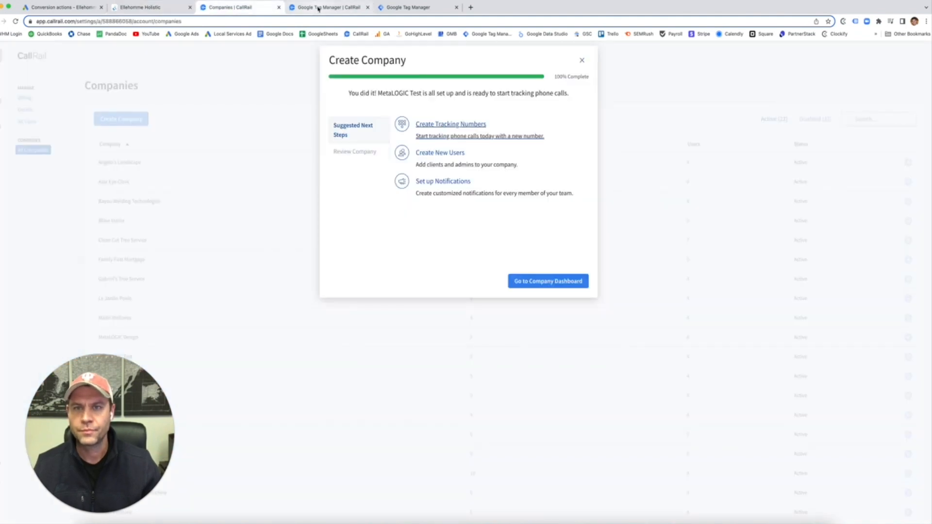
Copy CallRail's Tag Manager tracking script to the clipboard and return to the tag editor.
{"action": "left_click", "coordinate": [329, 7]}
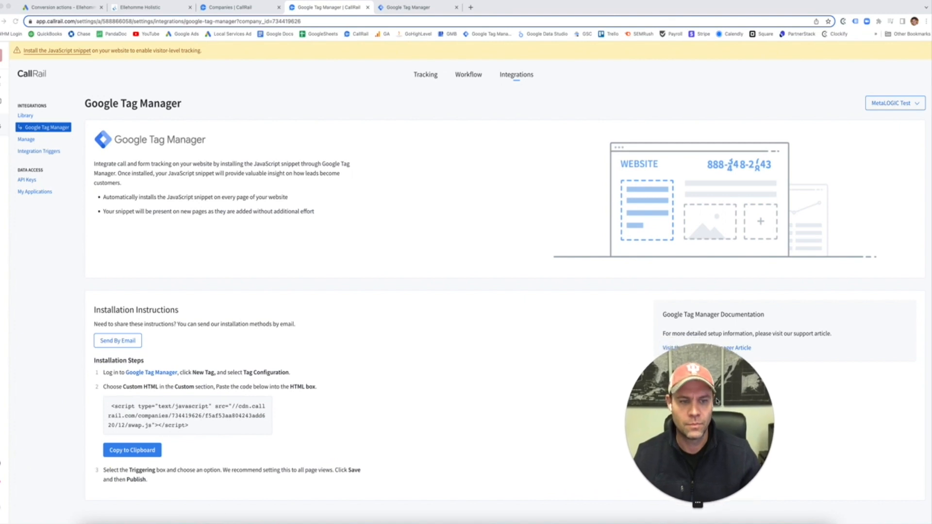
{"action": "mouse_move", "coordinate": [148, 441]}
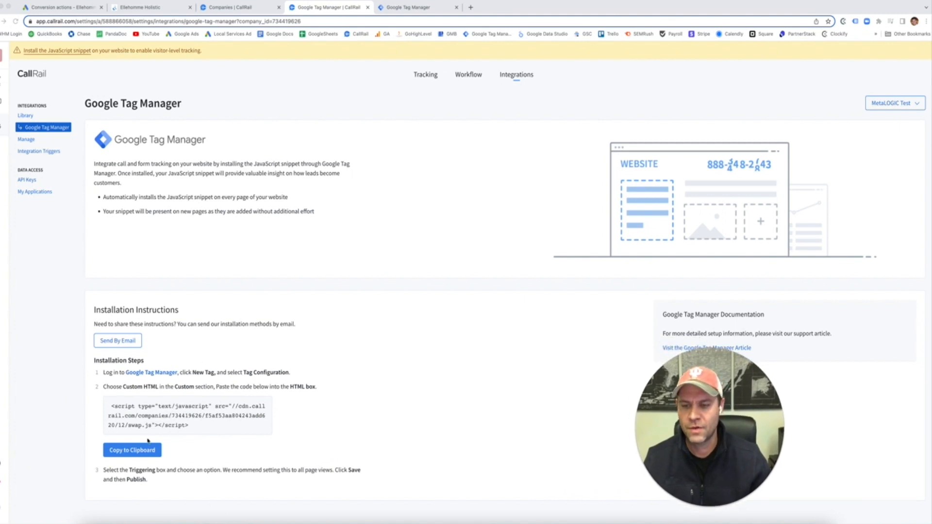
{"action": "left_click", "coordinate": [132, 449]}
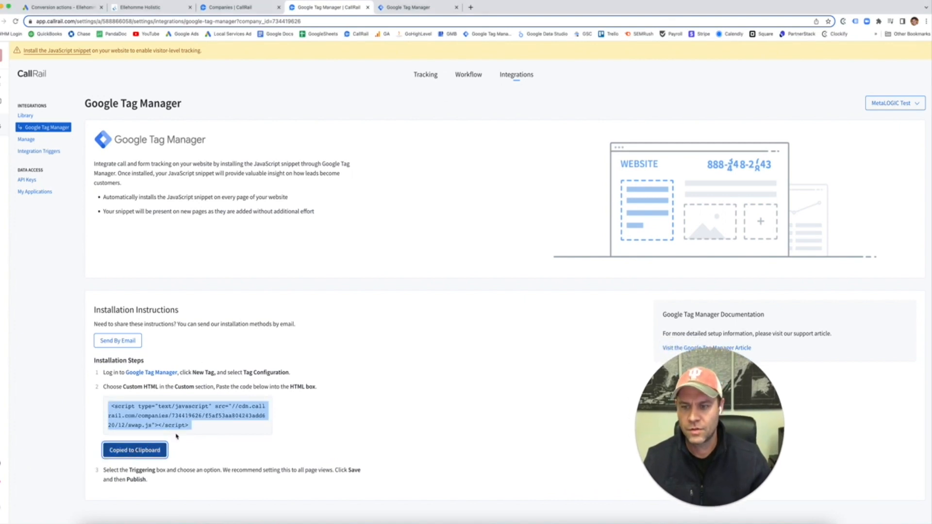
{"action": "left_click", "coordinate": [416, 7]}
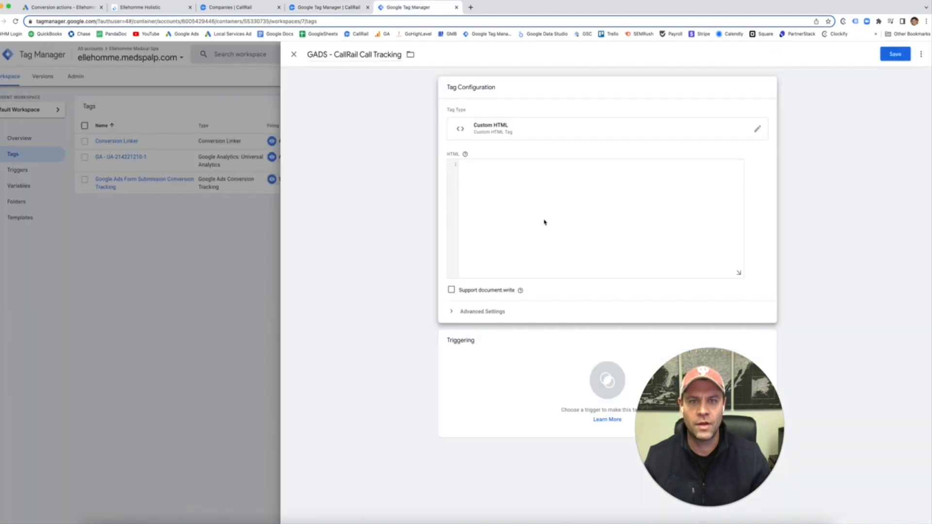
Paste the cdn.callrail.com script into the HTML box, set the trigger to All Pages, and save the tag.
{"action": "type", "text": "<script type=\"text/javascript\" src=\"//cdn.callrail.com/companies/734419626/f5af53ae804243add620/12/swap.js\"></script>"}
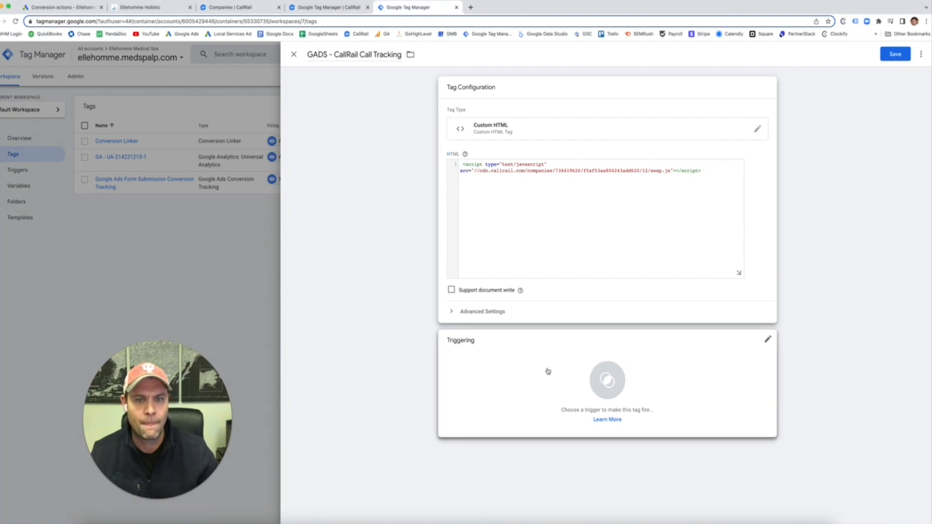
{"action": "left_click", "coordinate": [606, 380]}
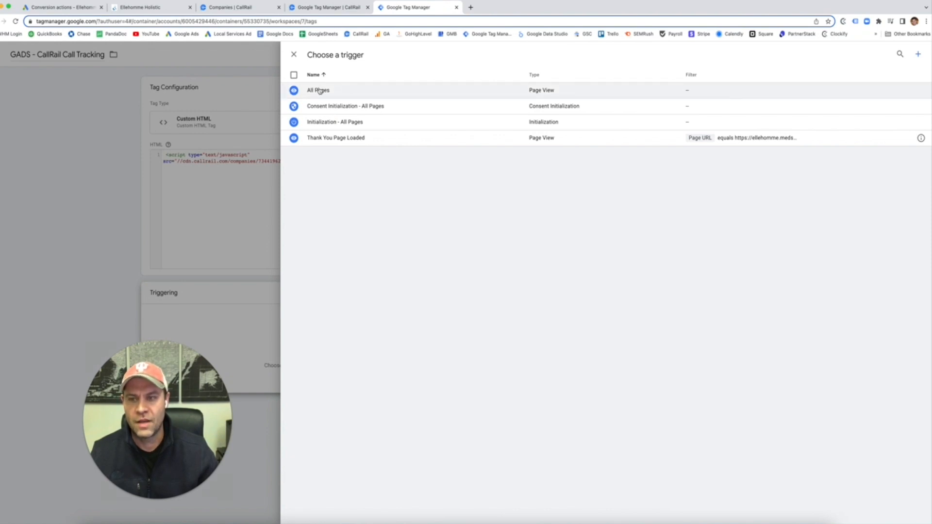
{"action": "left_click", "coordinate": [318, 89]}
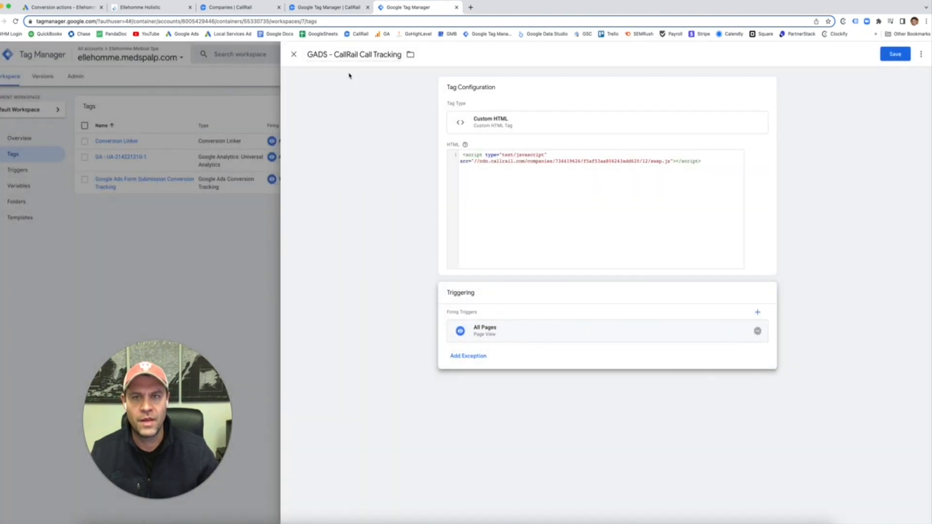
{"action": "left_click", "coordinate": [894, 53]}
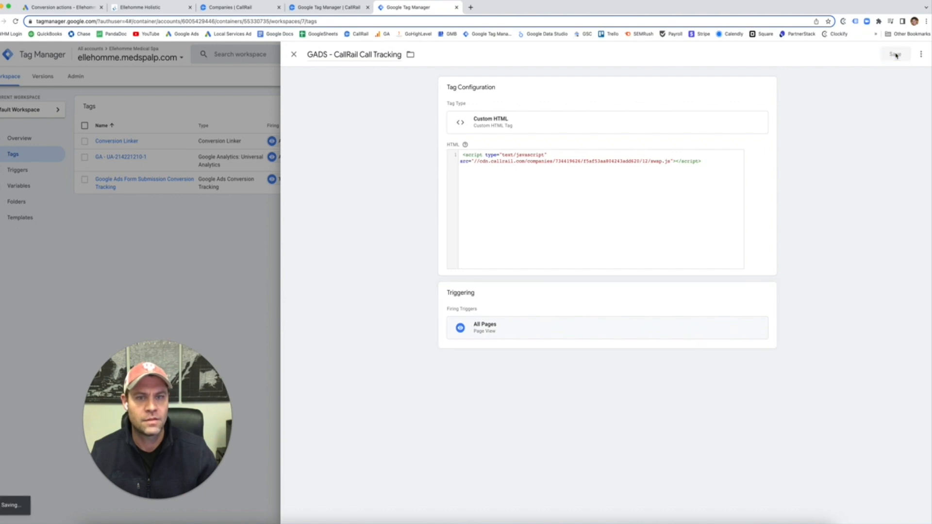
{"action": "left_click", "coordinate": [894, 54]}
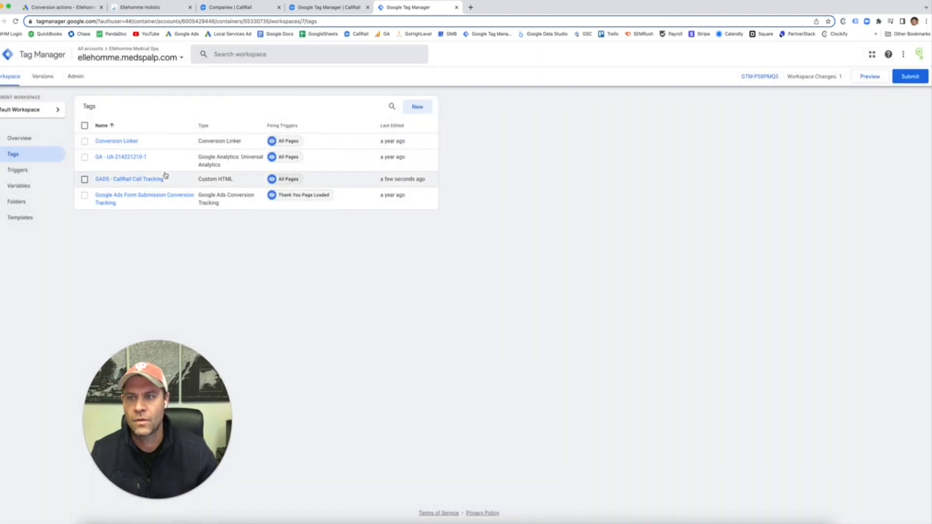
Submit and publish the workspace as Version 7, then switch to the CallRail call log.
{"action": "left_click", "coordinate": [909, 76]}
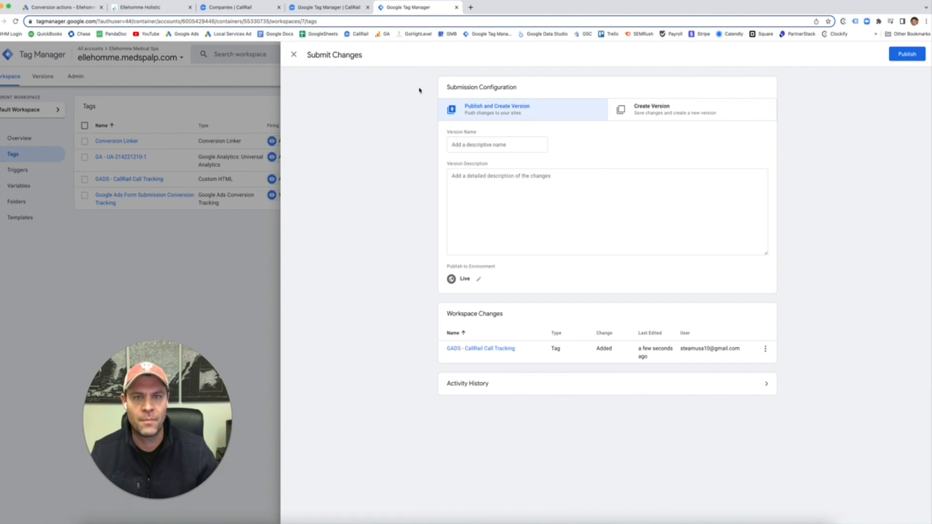
{"action": "mouse_move", "coordinate": [798, 70]}
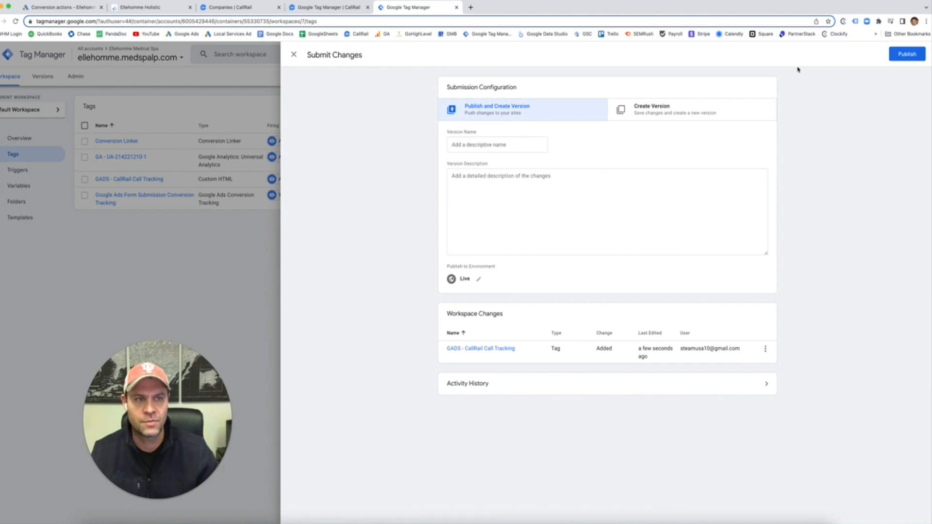
{"action": "left_click", "coordinate": [906, 54]}
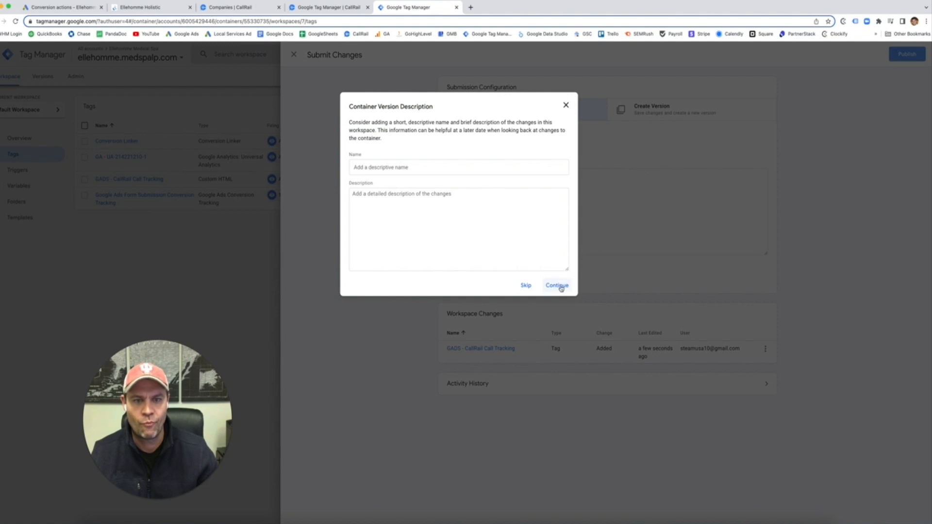
{"action": "left_click", "coordinate": [555, 285]}
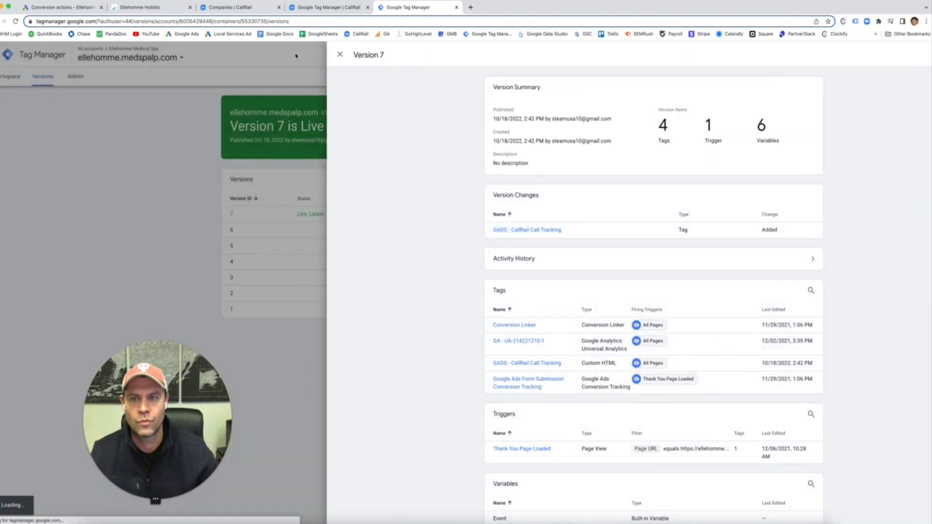
{"action": "left_click", "coordinate": [340, 54]}
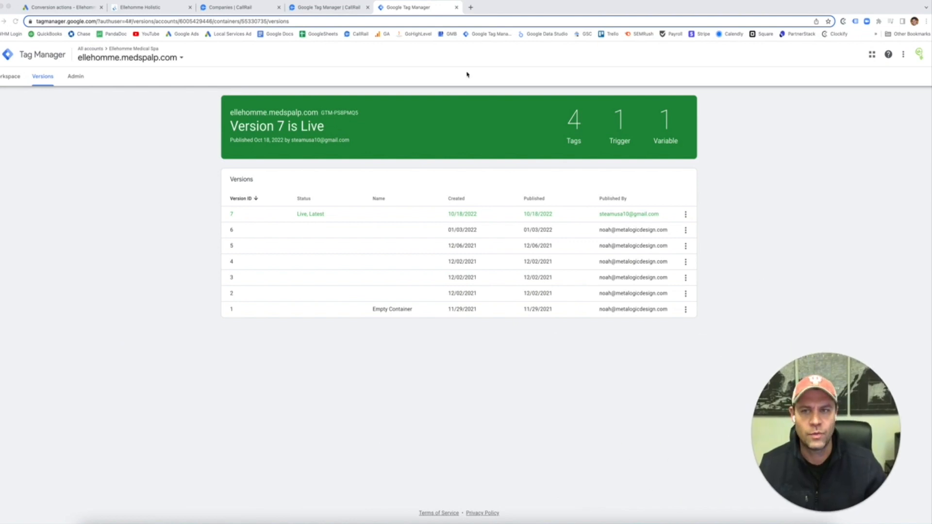
{"action": "left_click", "coordinate": [235, 7]}
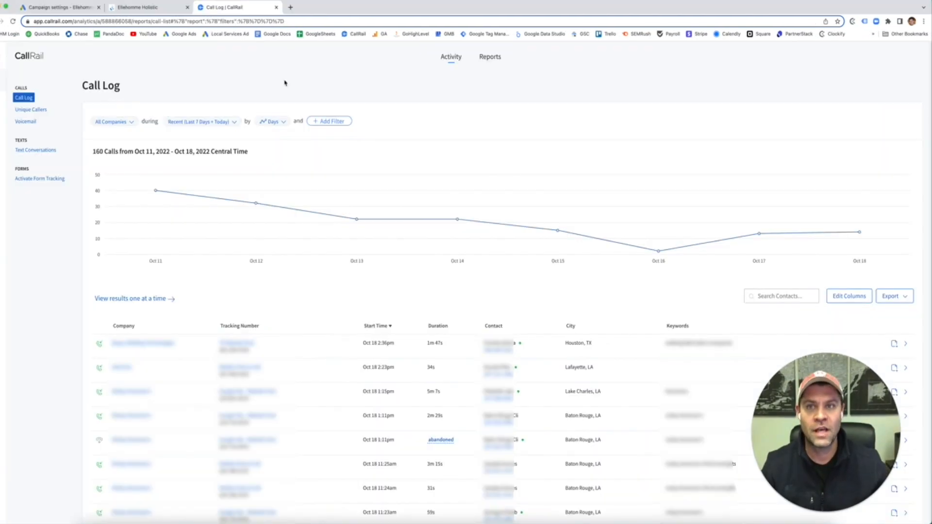